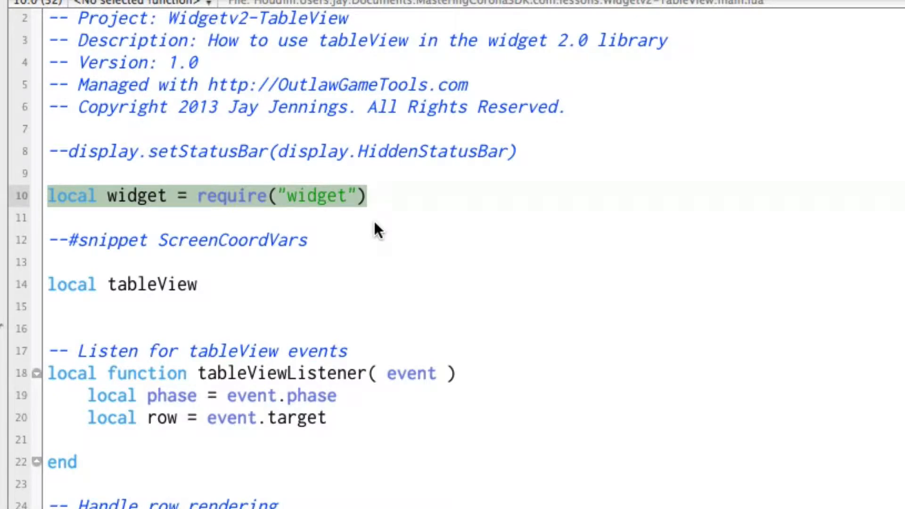
{"action": "mouse_move", "coordinate": [100, 222]}
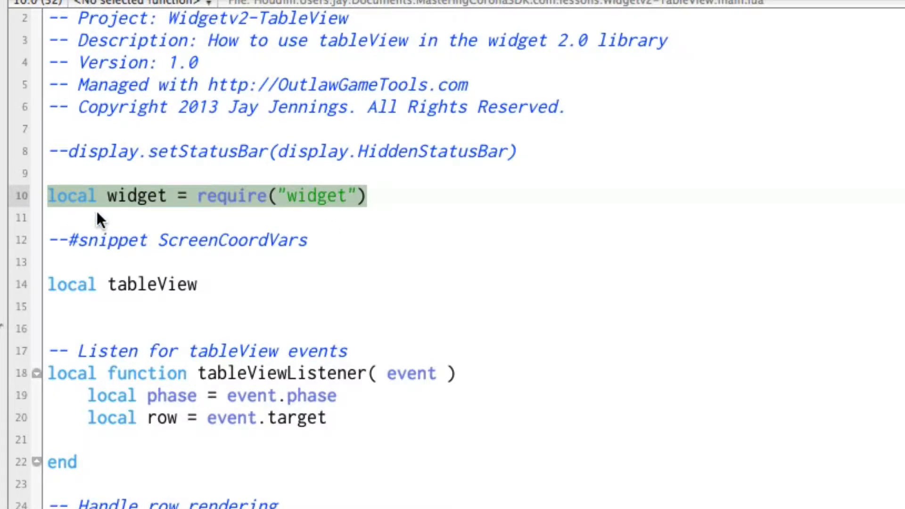
- Scroll the coronalabs repositories list to locate framework-widgets
{"action": "left_click", "coordinate": [378, 195]}
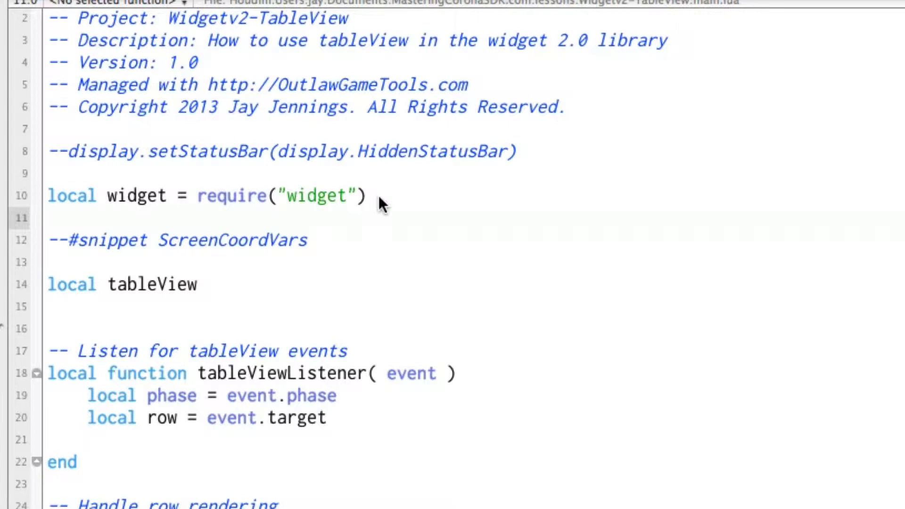
{"action": "mouse_move", "coordinate": [315, 414]}
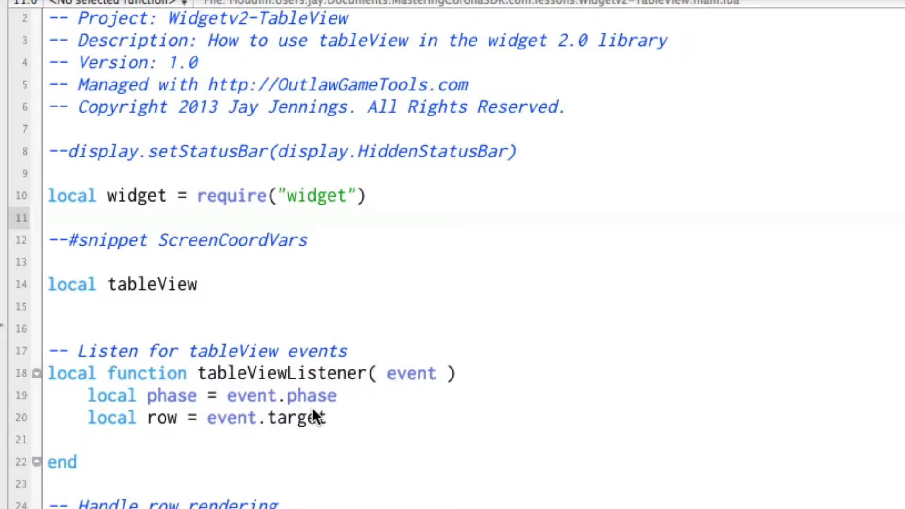
{"action": "scroll", "scroll_direction": "down", "scroll_amount": 3}
{"action": "type", "text": "tableView = widget.newTableView"}
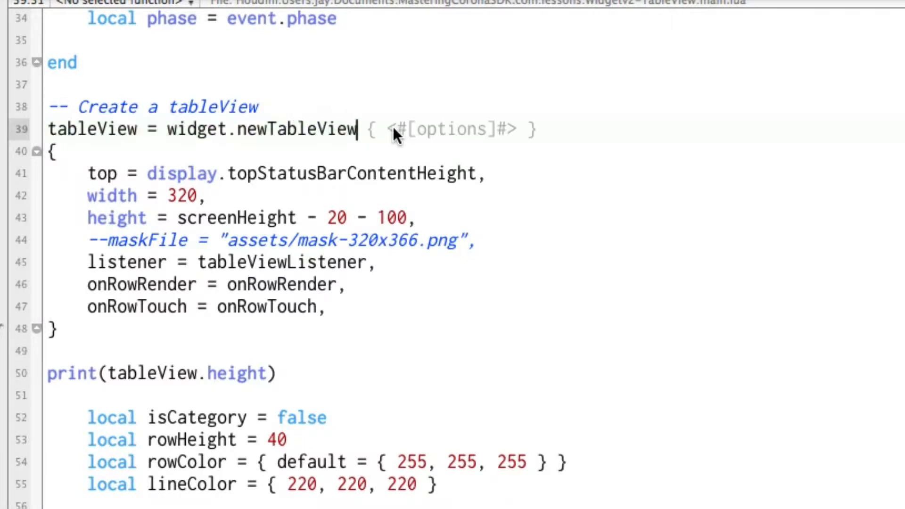
{"action": "scroll", "scroll_direction": "up", "scroll_amount": 3}
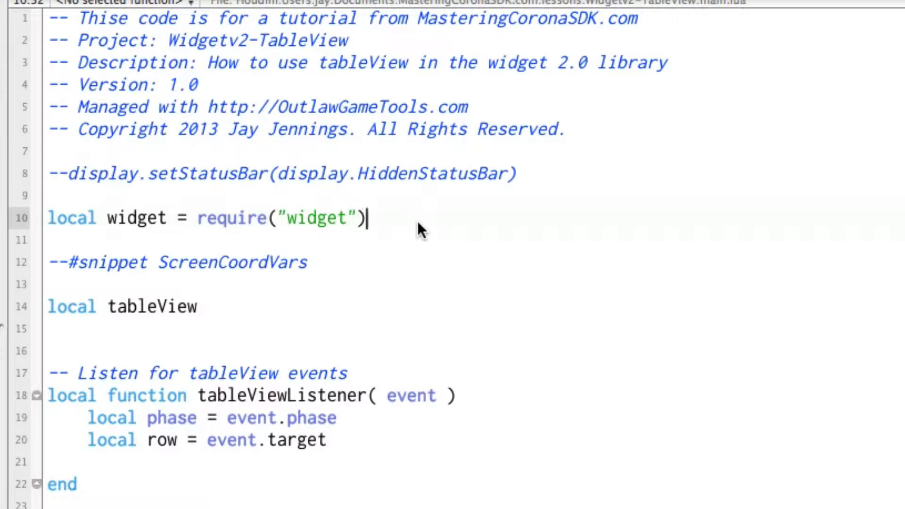
{"action": "mouse_move", "coordinate": [283, 233]}
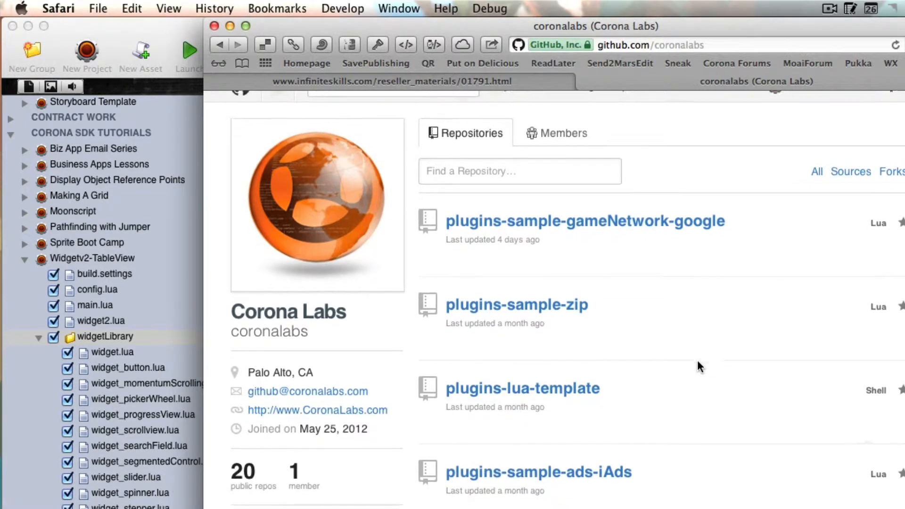
{"action": "scroll", "scroll_direction": "down", "scroll_amount": 3}
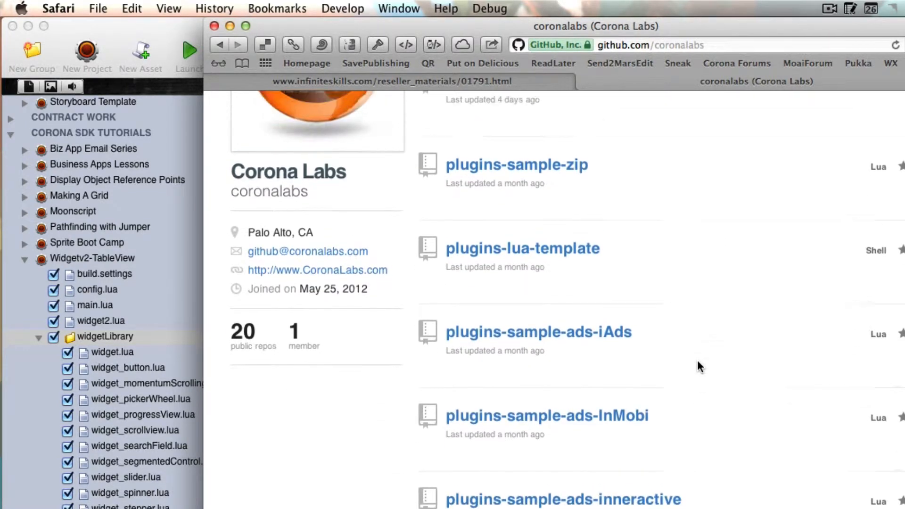
{"action": "scroll", "scroll_direction": "up", "scroll_amount": 3}
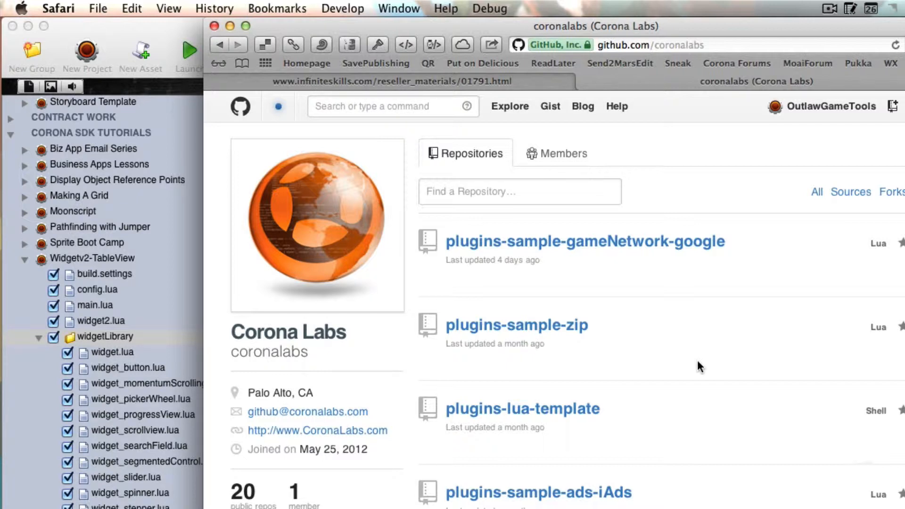
{"action": "mouse_move", "coordinate": [716, 368]}
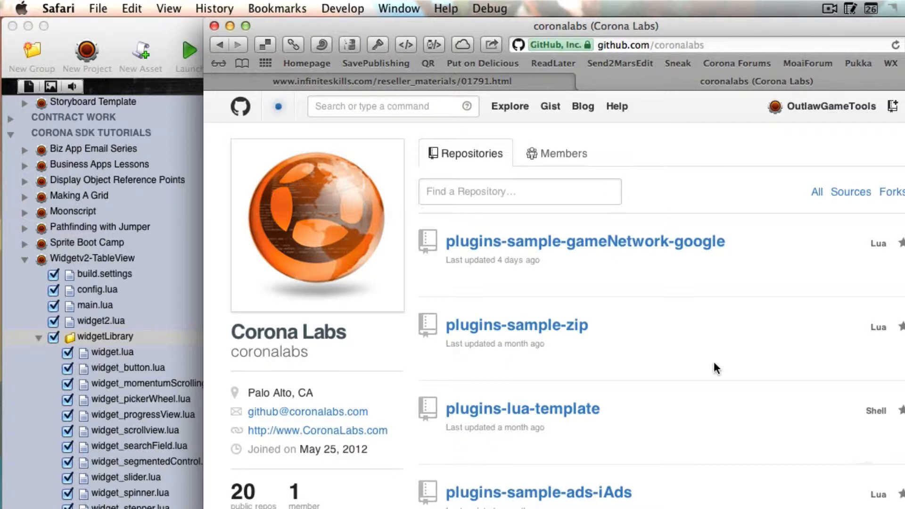
{"action": "scroll", "scroll_direction": "down", "scroll_amount": 3}
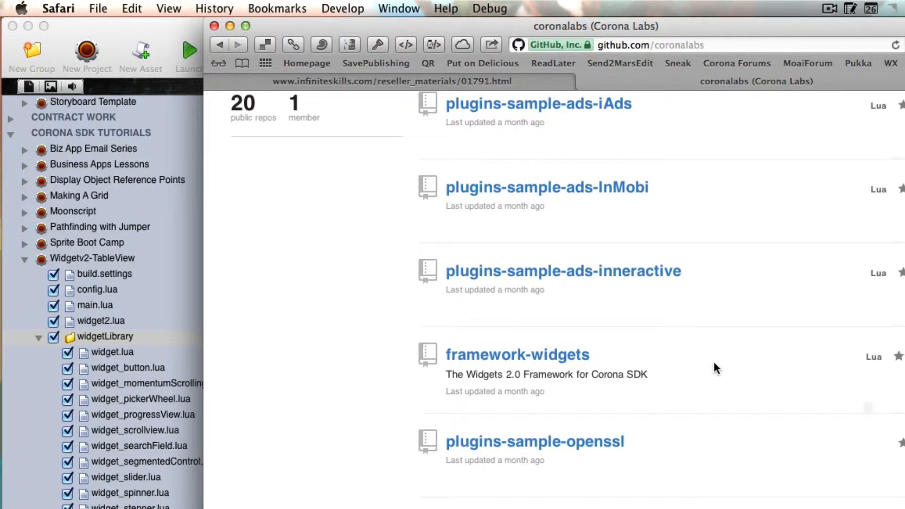
{"action": "mouse_move", "coordinate": [643, 369]}
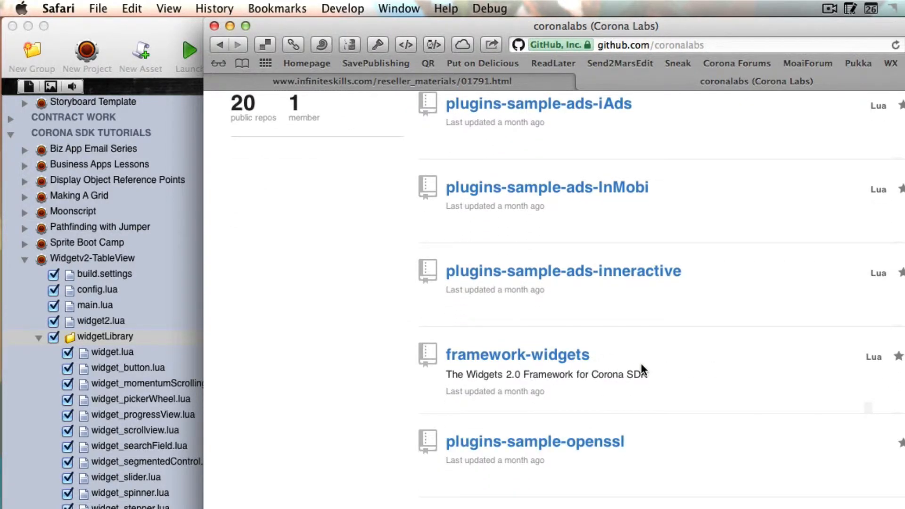
{"action": "scroll", "scroll_direction": "up", "scroll_amount": 3}
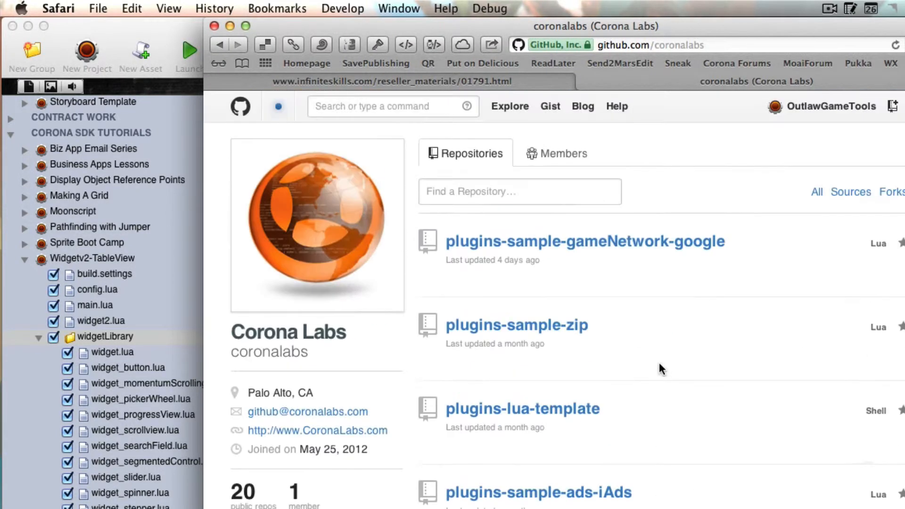
{"action": "scroll", "scroll_direction": "down", "scroll_amount": 3}
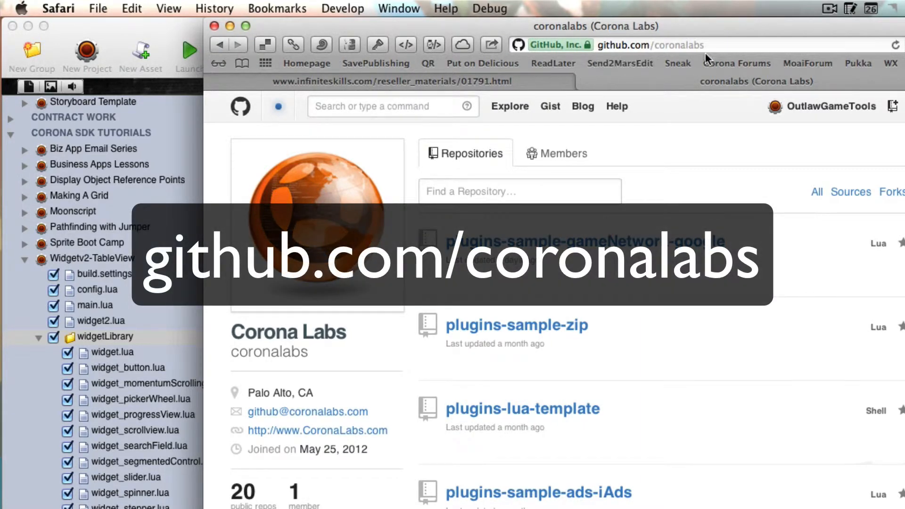
{"action": "mouse_move", "coordinate": [741, 407]}
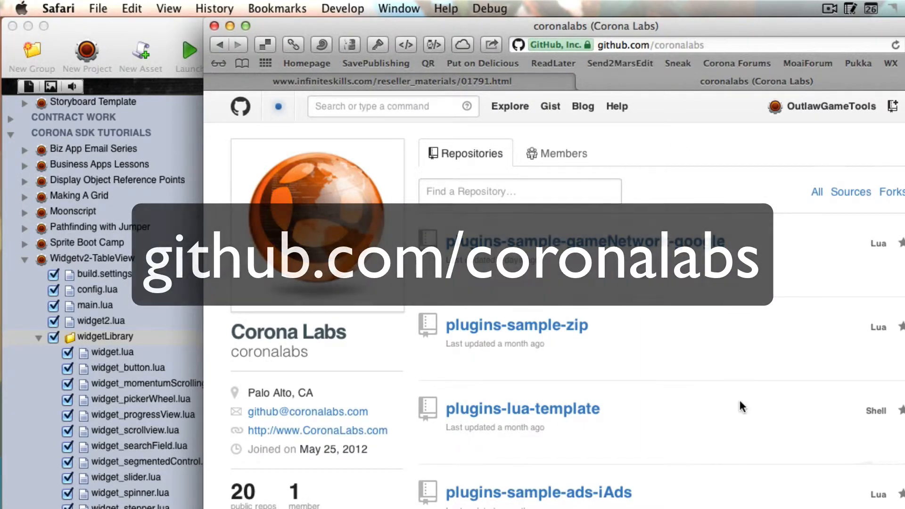
{"action": "scroll", "scroll_direction": "down", "scroll_amount": 3}
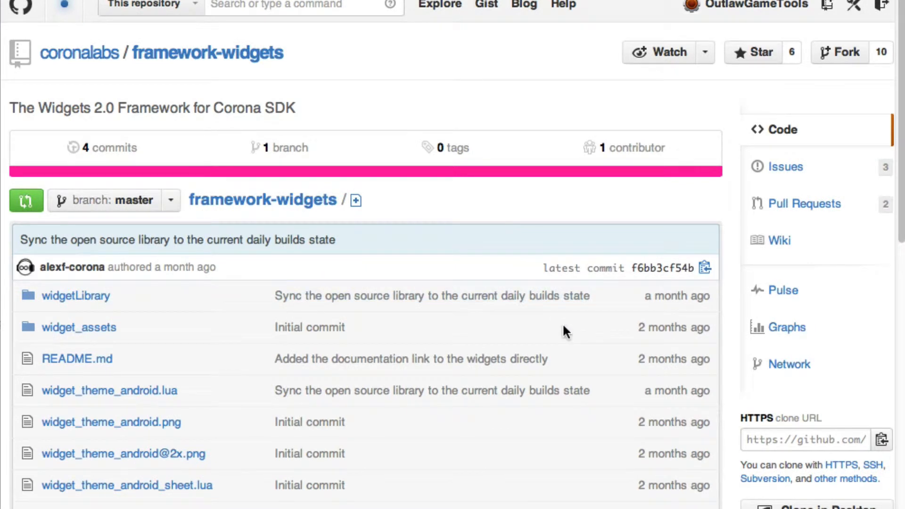
{"action": "mouse_move", "coordinate": [564, 352]}
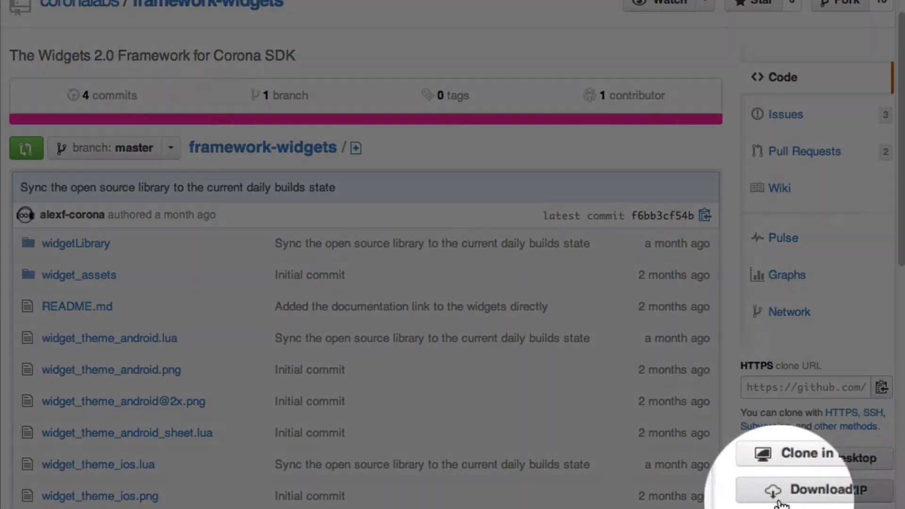
- Download the framework-widgets repository as a ZIP from its page
{"action": "scroll", "scroll_direction": "up", "scroll_amount": 3}
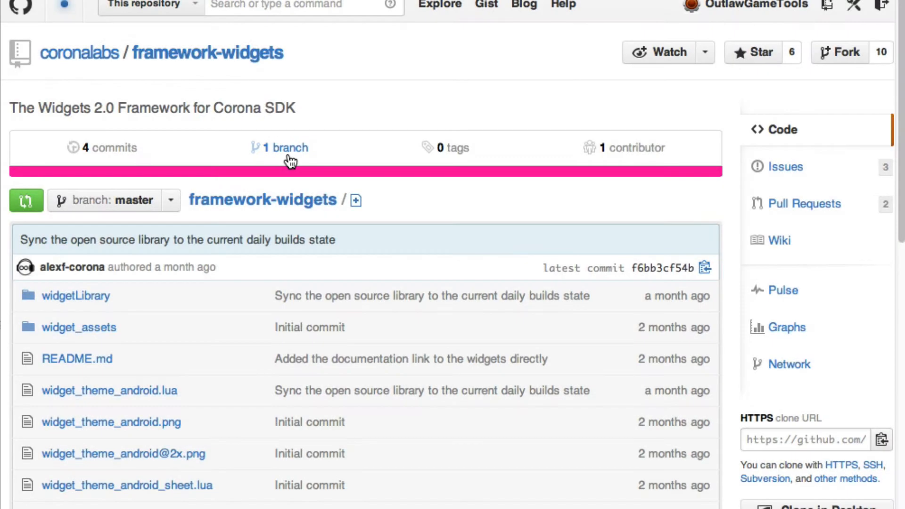
{"action": "scroll", "scroll_direction": "down", "scroll_amount": 3}
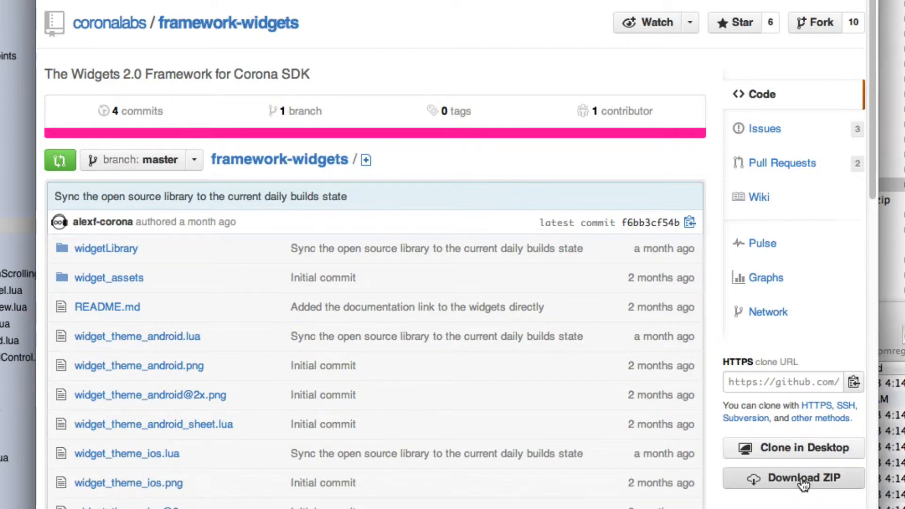
{"action": "mouse_move", "coordinate": [802, 478]}
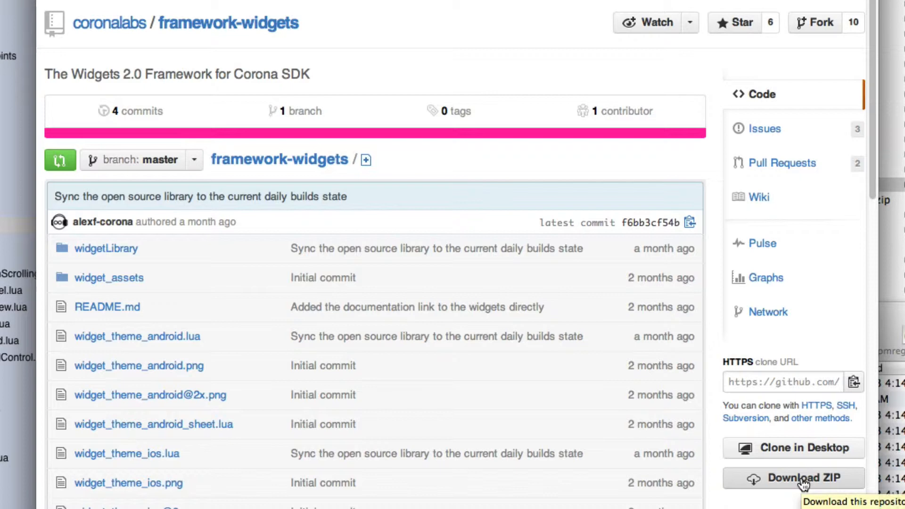
{"action": "left_click", "coordinate": [794, 477]}
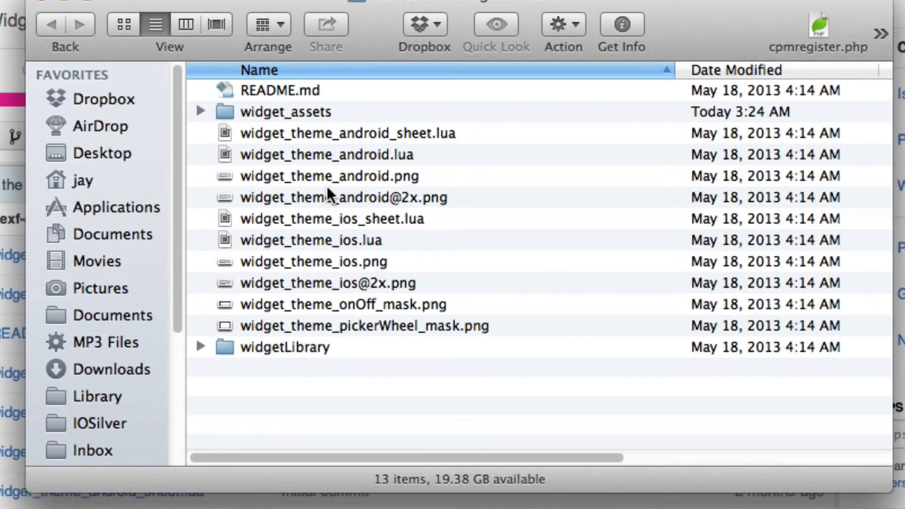
{"action": "mouse_move", "coordinate": [303, 93]}
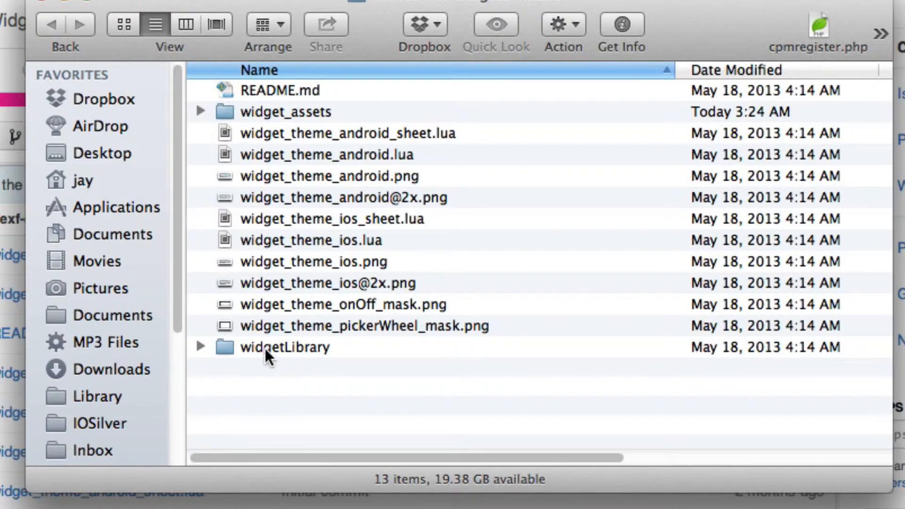
- Select the widgetLibrary folder inside framework-widgets-master in Finder
{"action": "left_click", "coordinate": [285, 347]}
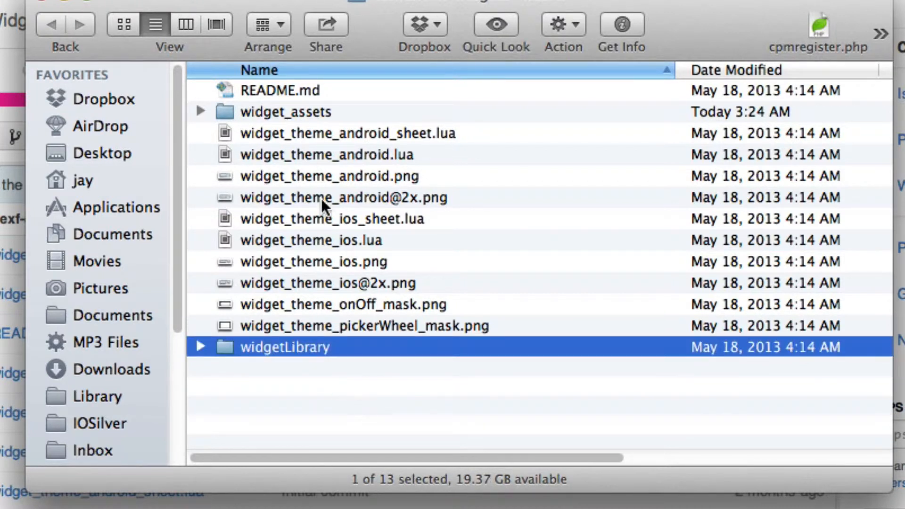
{"action": "mouse_move", "coordinate": [626, 3]}
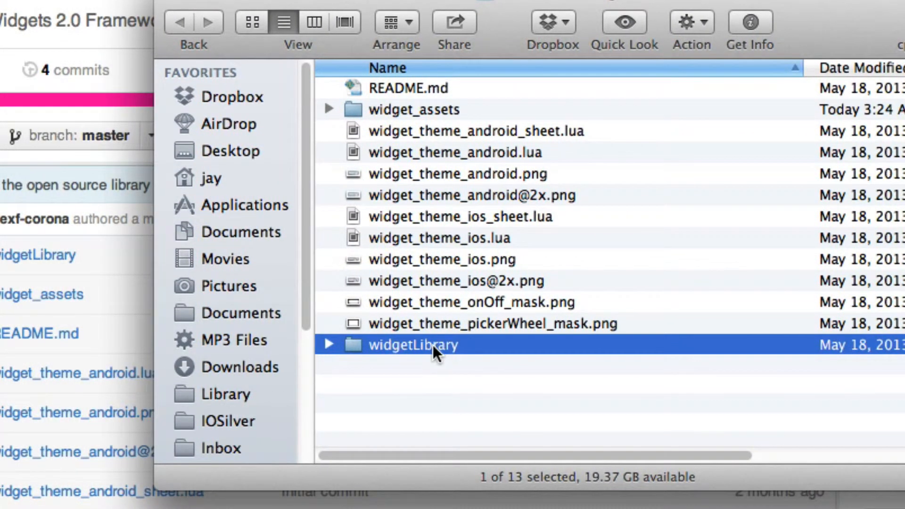
{"action": "mouse_move", "coordinate": [439, 353]}
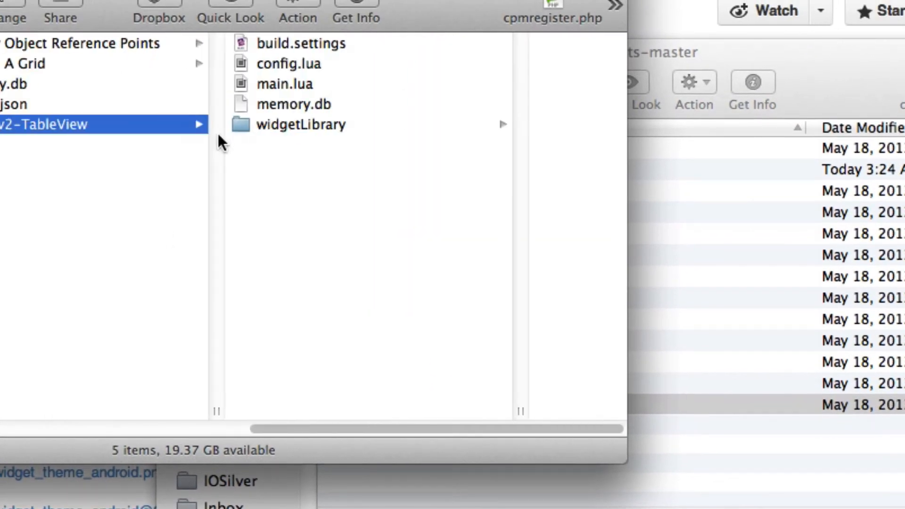
{"action": "mouse_move", "coordinate": [294, 49]}
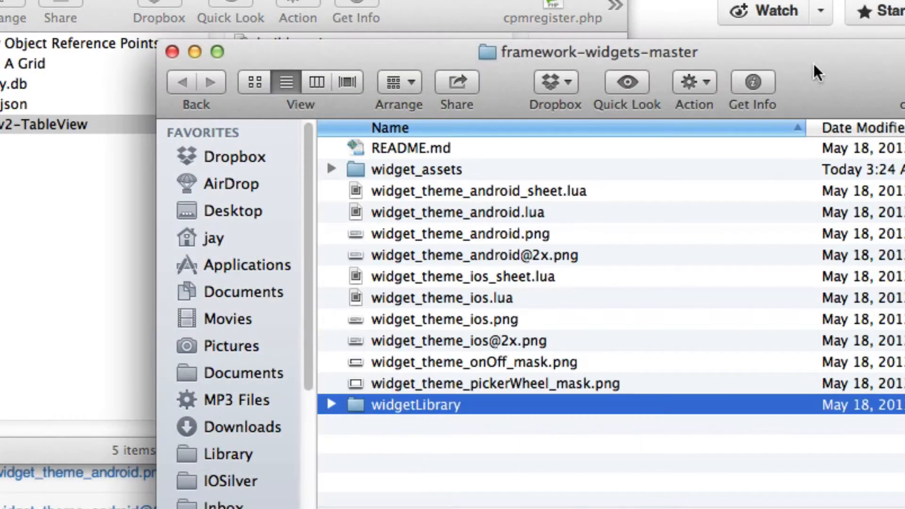
{"action": "mouse_move", "coordinate": [548, 420]}
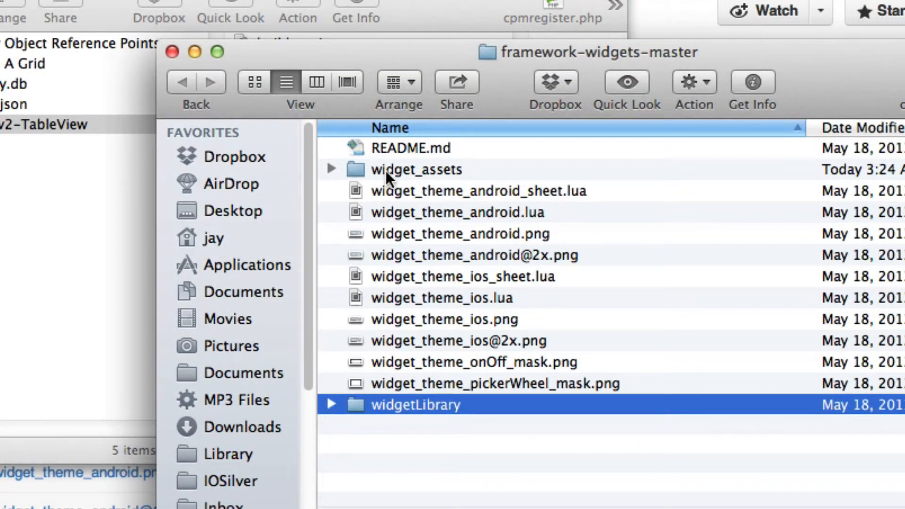
{"action": "mouse_move", "coordinate": [415, 432]}
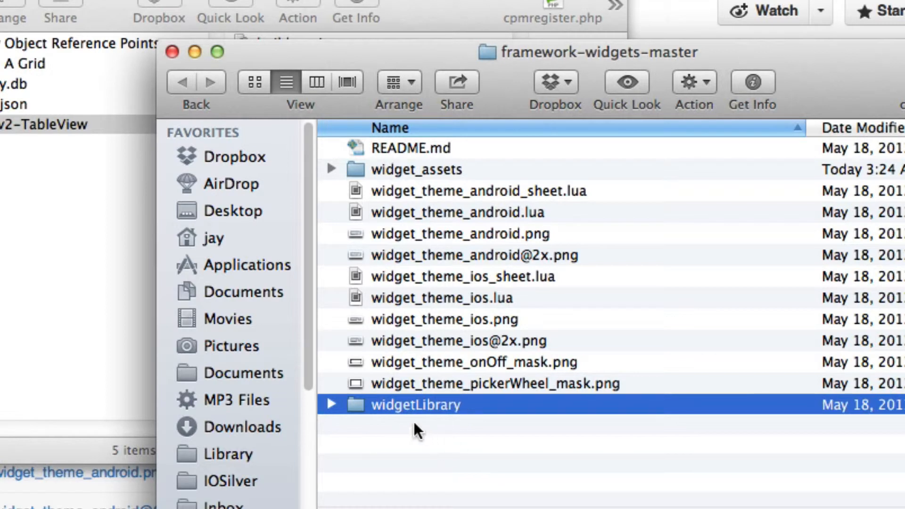
{"action": "mouse_move", "coordinate": [45, 231]}
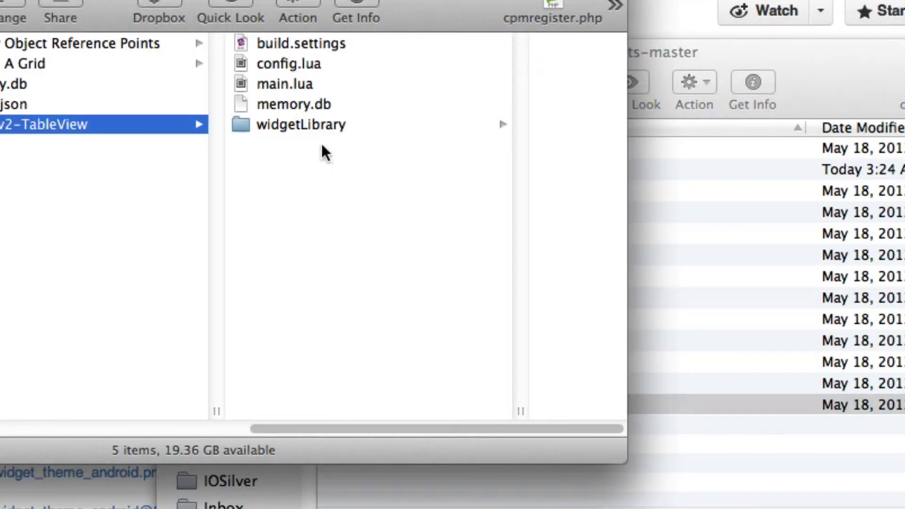
{"action": "mouse_move", "coordinate": [316, 121]}
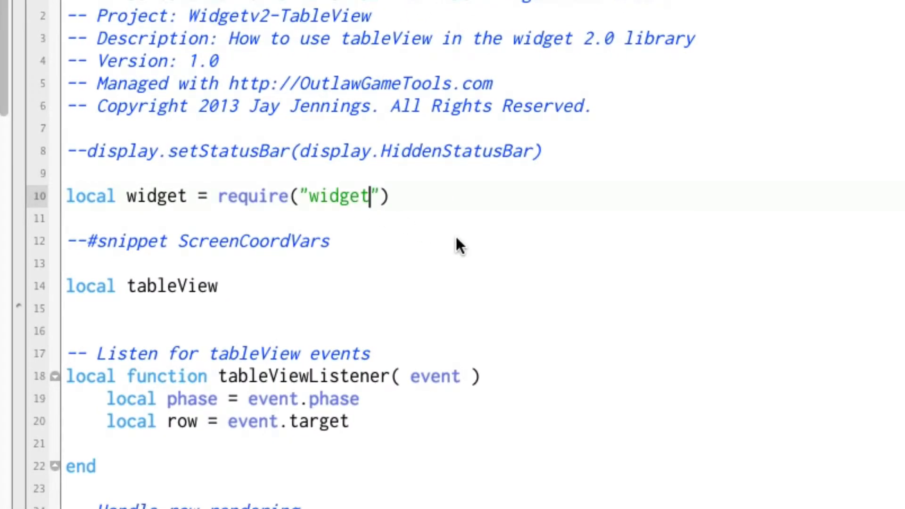
- Edit main.lua line 10 to read require("widgetLibrary.widget")
{"action": "type", "text": "Library"}
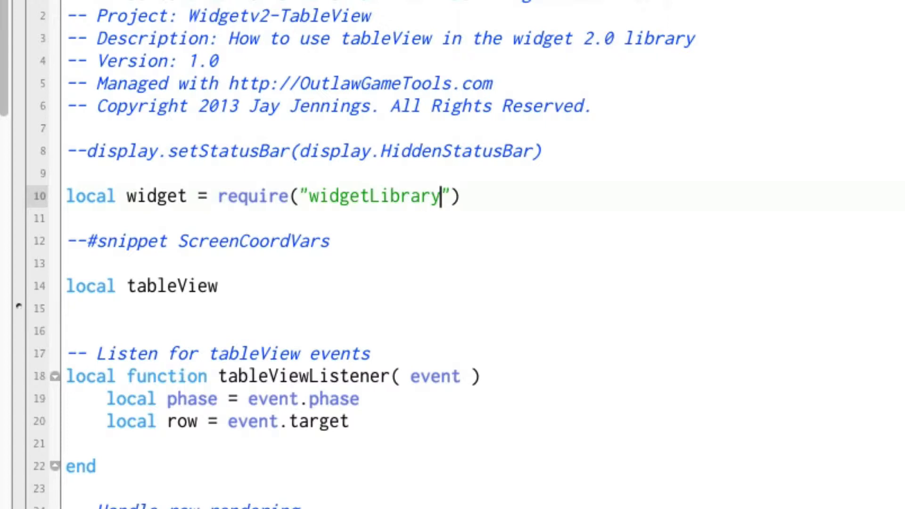
{"action": "type", "text": ".wi"}
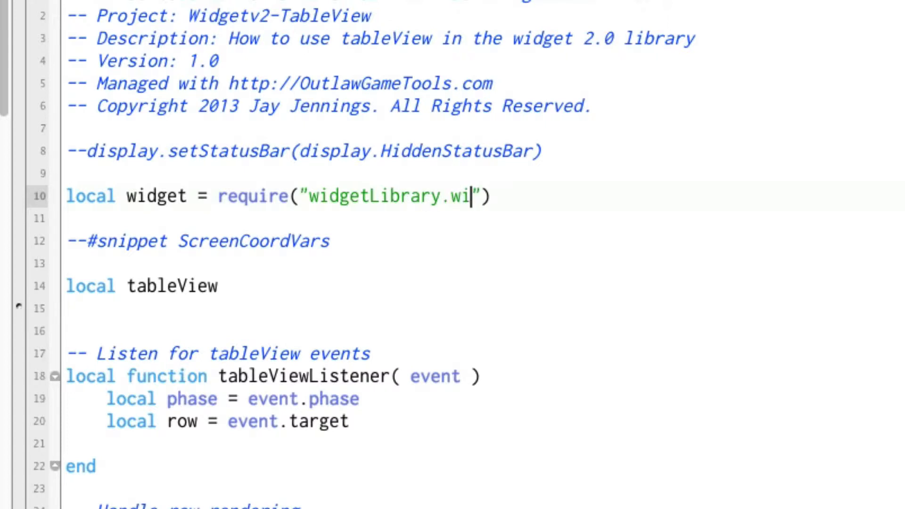
{"action": "type", "text": "dget"}
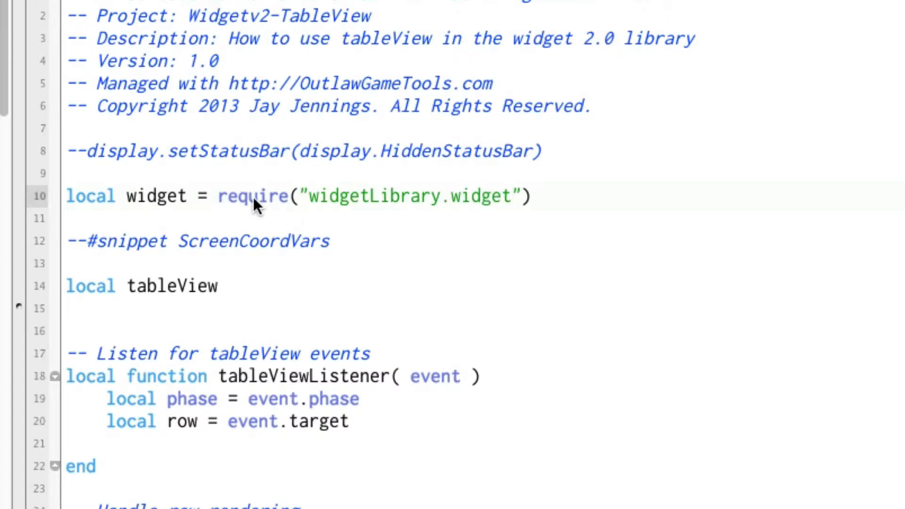
{"action": "mouse_move", "coordinate": [453, 205]}
{"action": "type", "text": "/"}
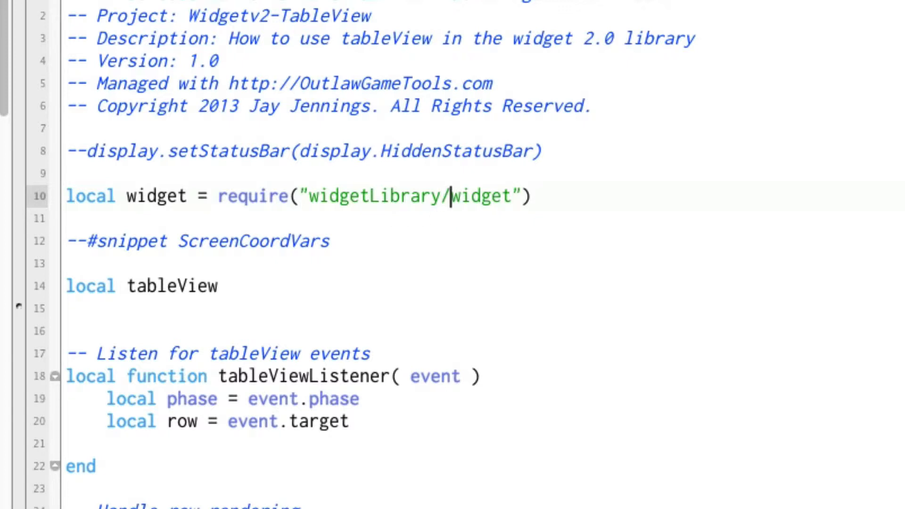
{"action": "mouse_move", "coordinate": [453, 216]}
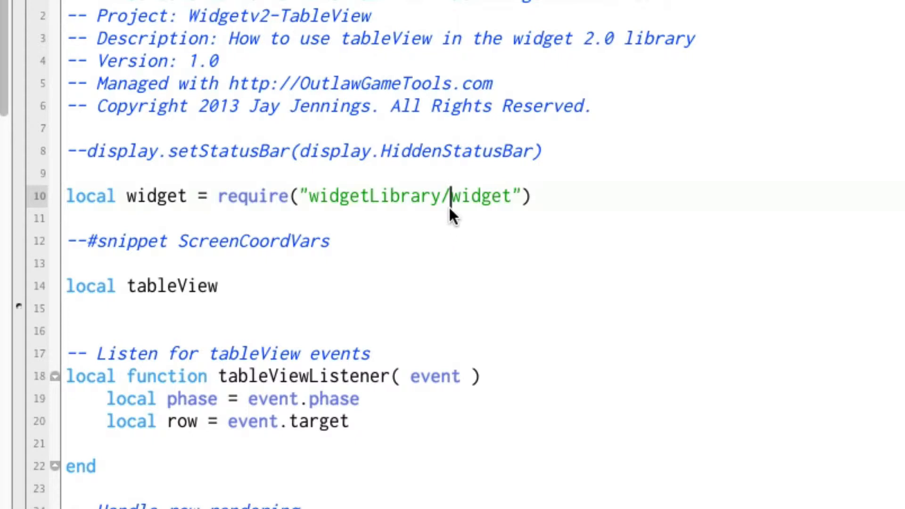
{"action": "type", "text": "."}
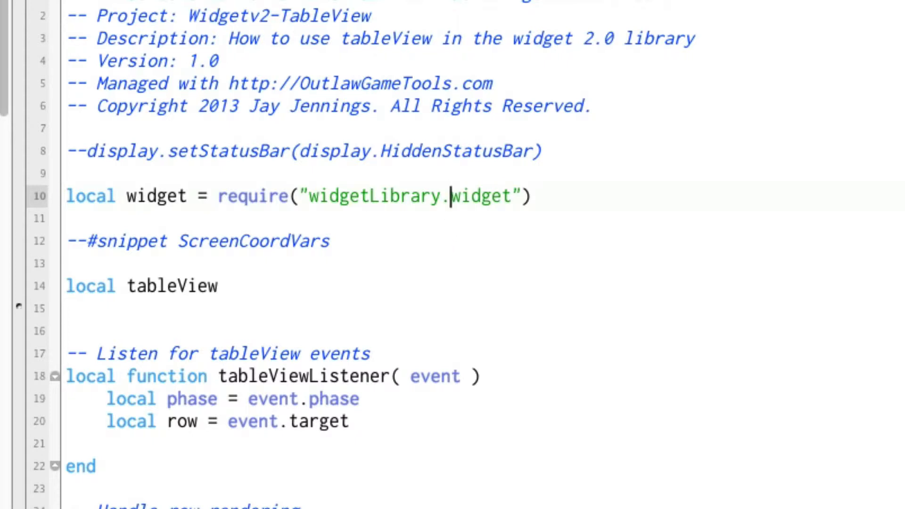
{"action": "mouse_move", "coordinate": [319, 208]}
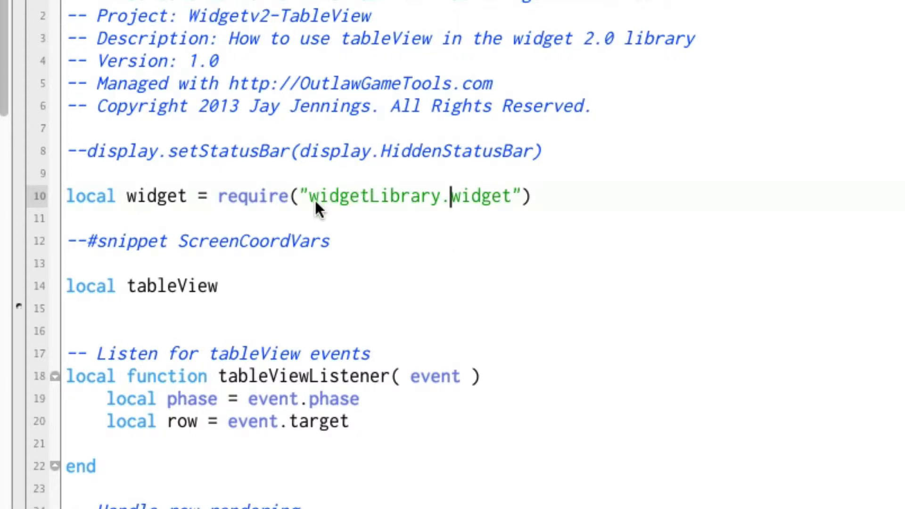
{"action": "mouse_move", "coordinate": [306, 203]}
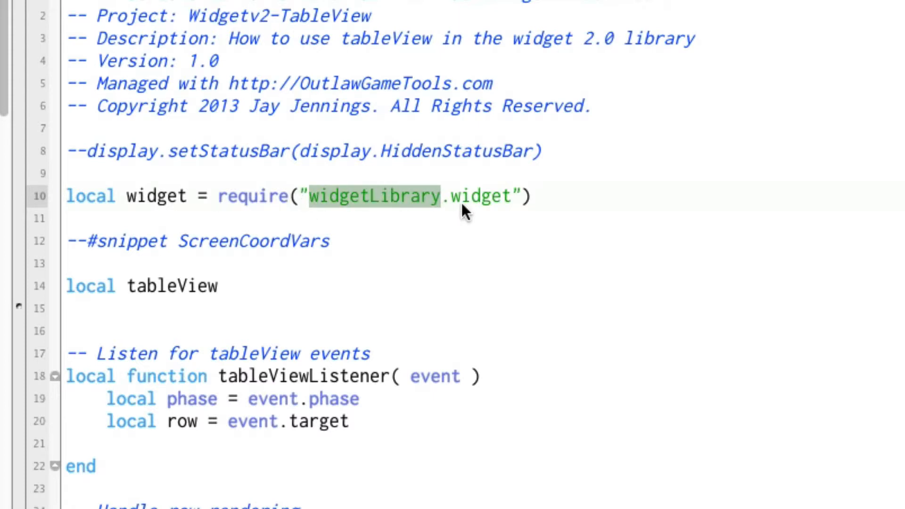
{"action": "double_click", "coordinate": [474, 196]}
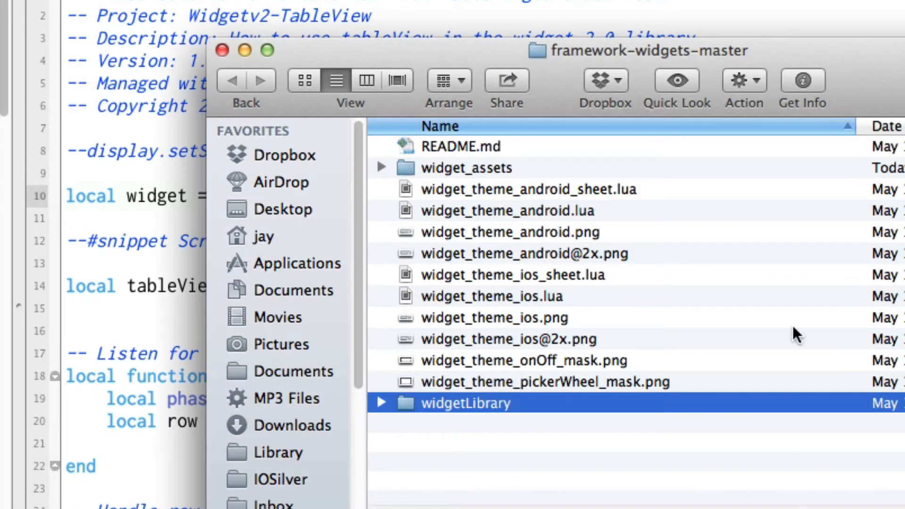
- Open widgetLibrary in Finder to view widget.lua and the widget_*.lua modules
{"action": "double_click", "coordinate": [466, 403]}
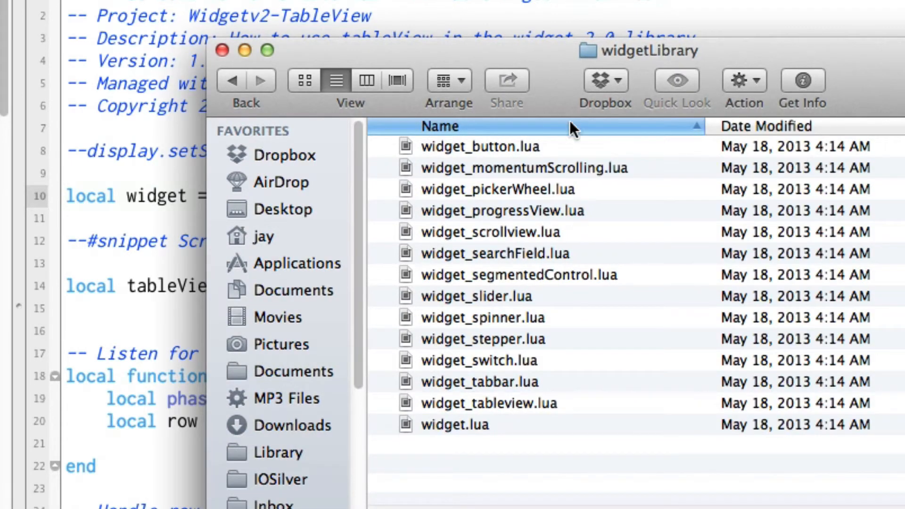
{"action": "left_click", "coordinate": [455, 424]}
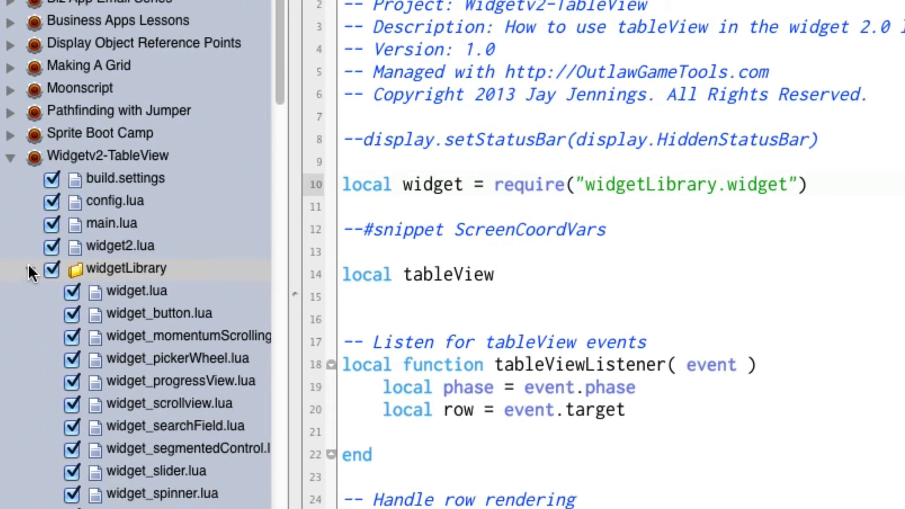
- Collapse widgetLibrary in the Widgetv2-TableView project sidebar
{"action": "left_click", "coordinate": [29, 268]}
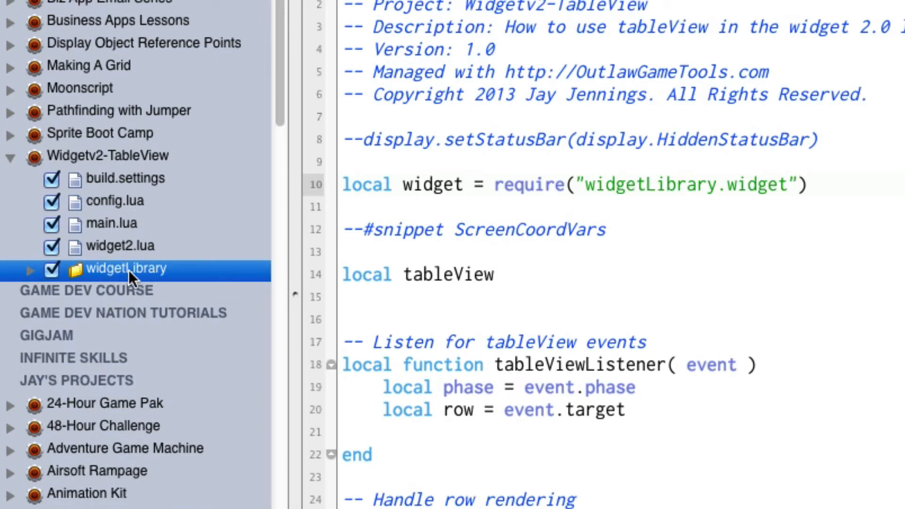
{"action": "mouse_move", "coordinate": [412, 208]}
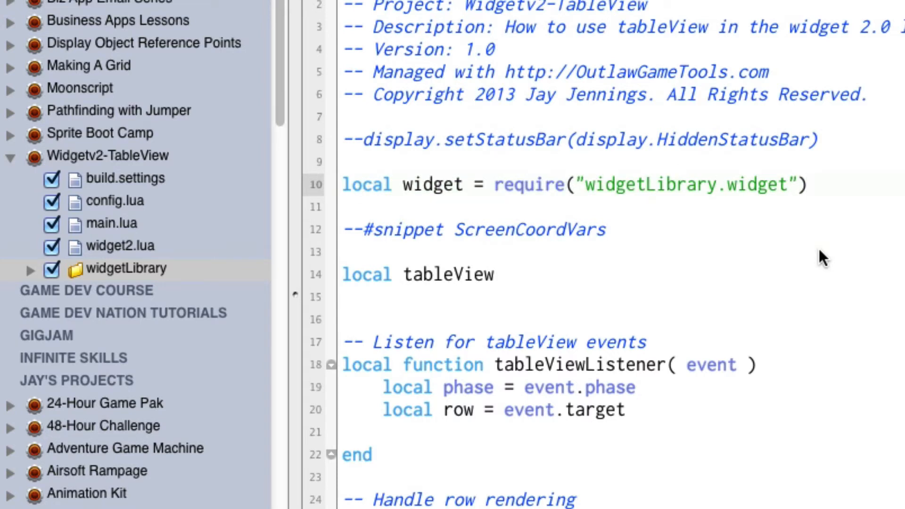
{"action": "mouse_move", "coordinate": [201, 317]}
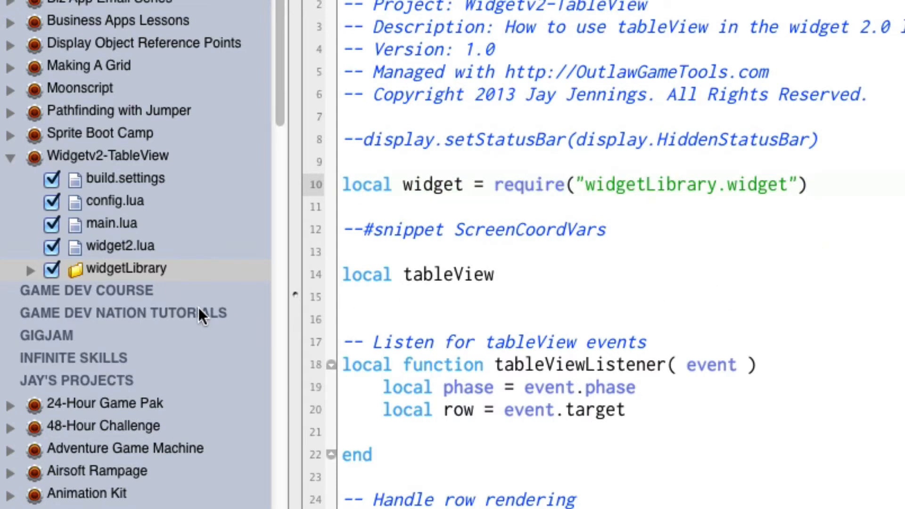